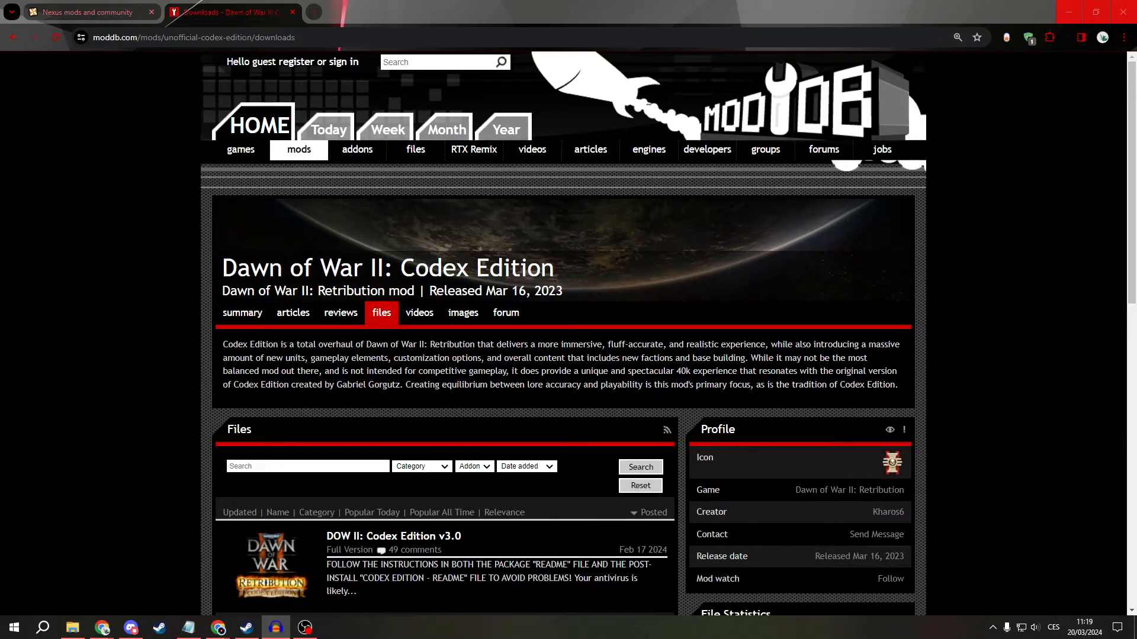
mouse_move(1011, 232)
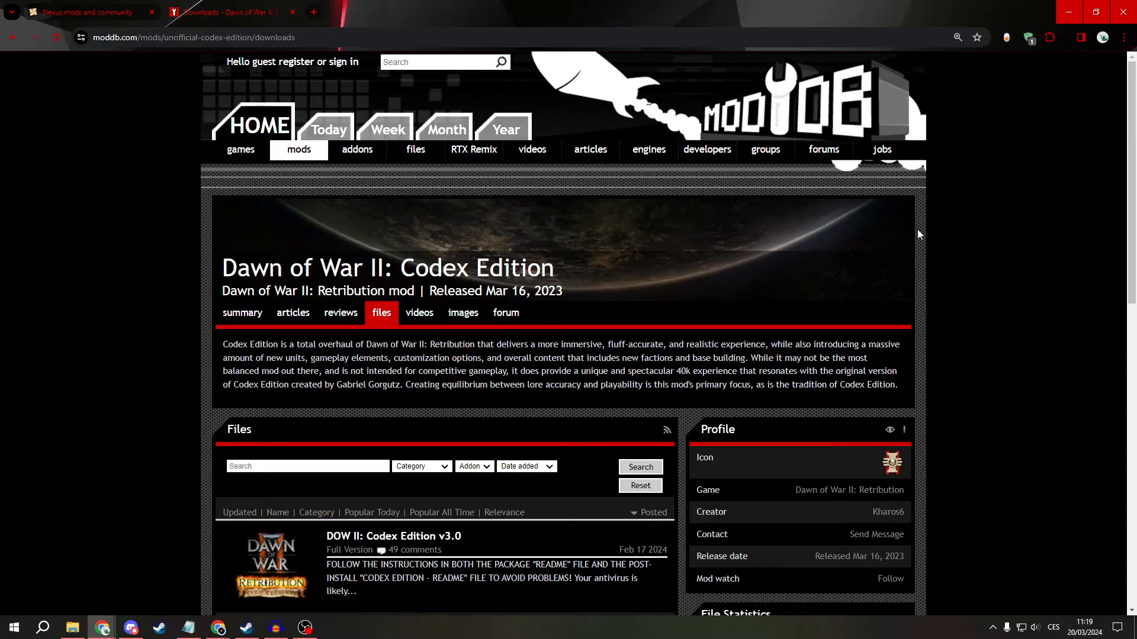
mouse_move(105, 194)
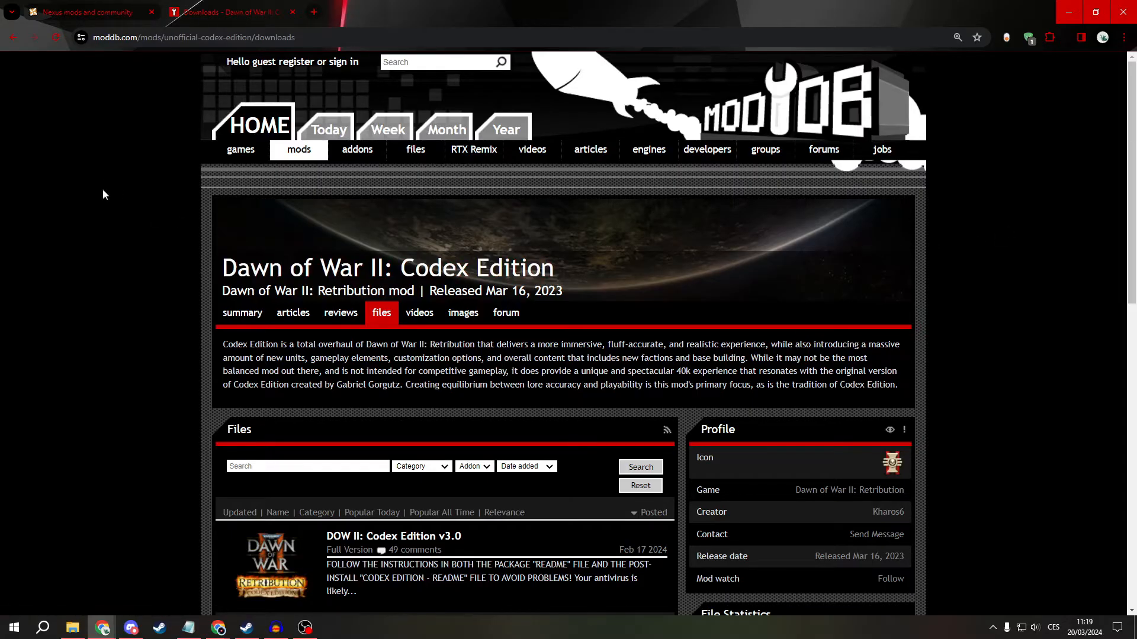
mouse_move(447, 238)
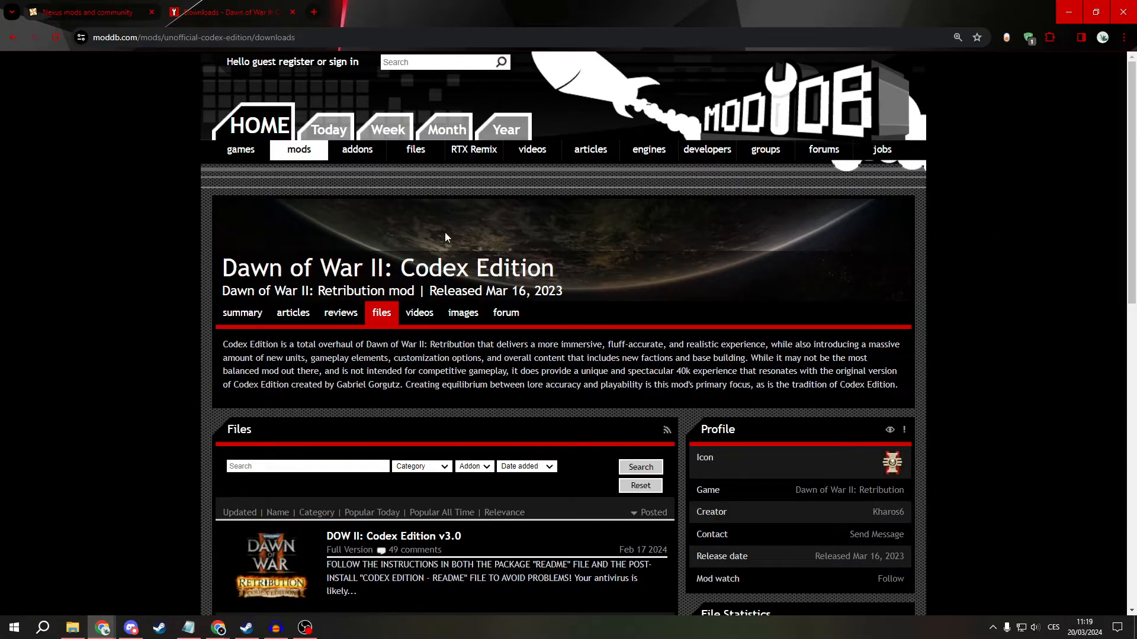
mouse_move(229, 121)
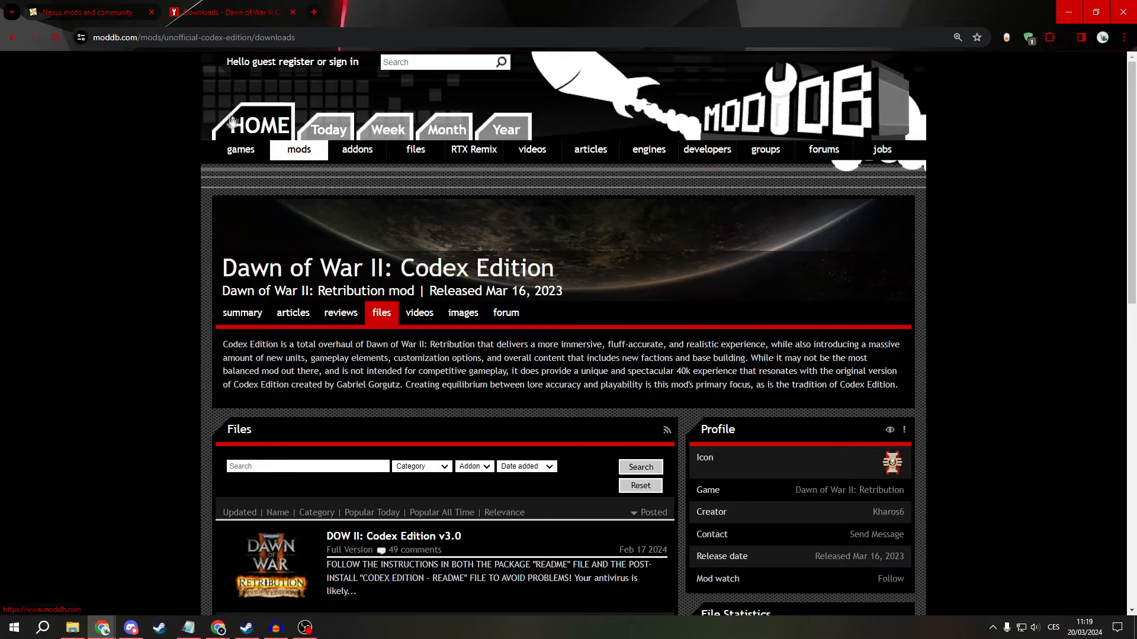
mouse_move(103, 628)
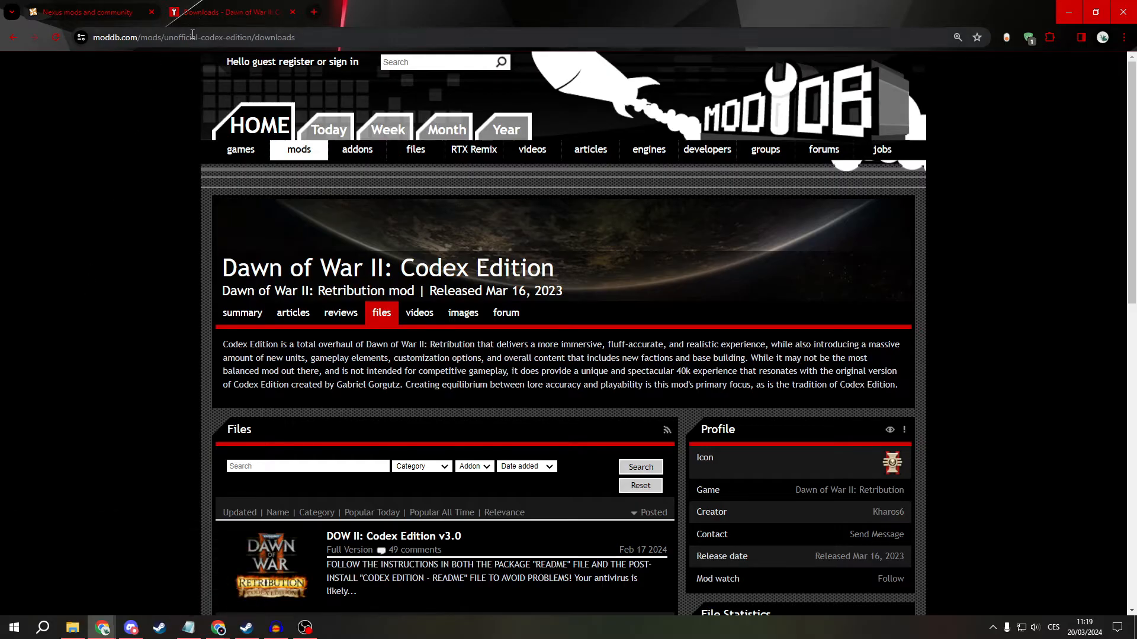
mouse_move(302, 273)
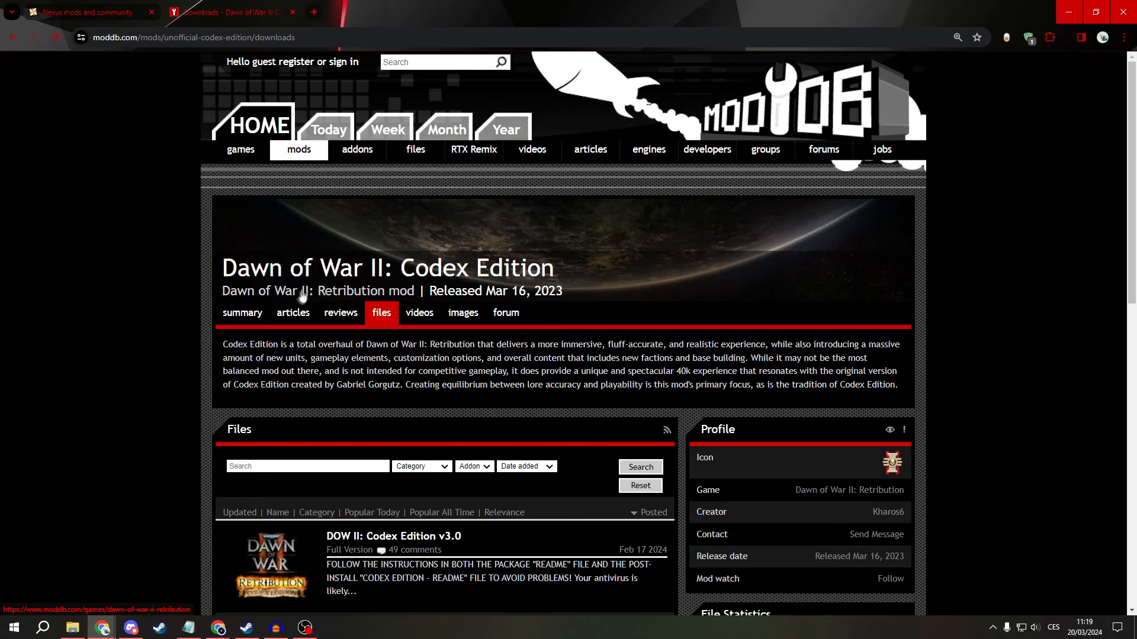
mouse_move(126, 108)
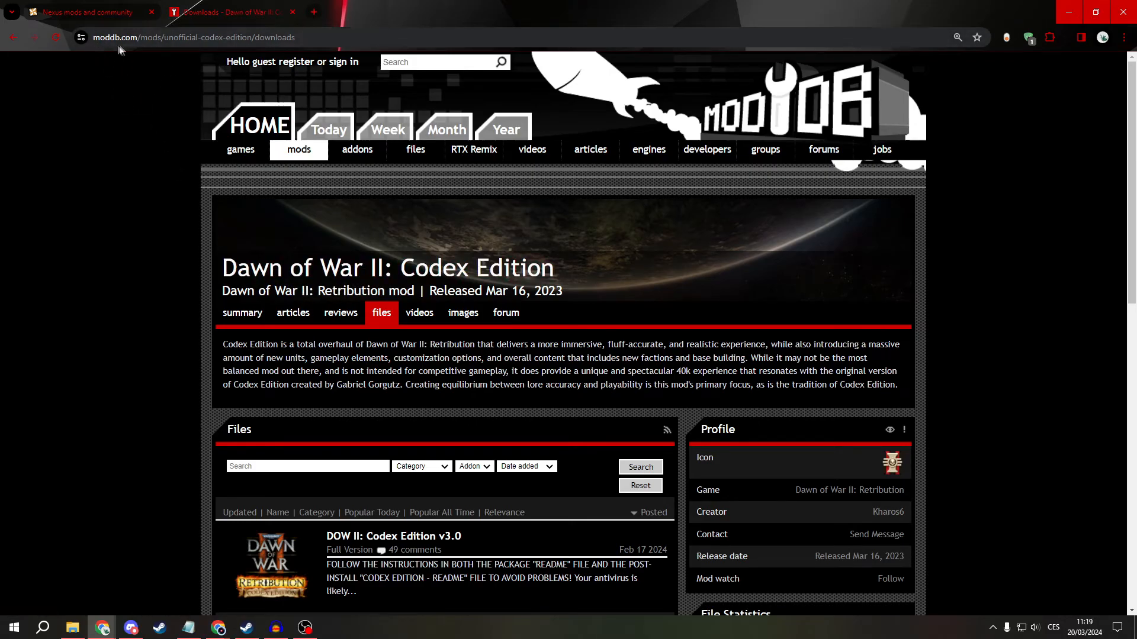
mouse_move(64, 198)
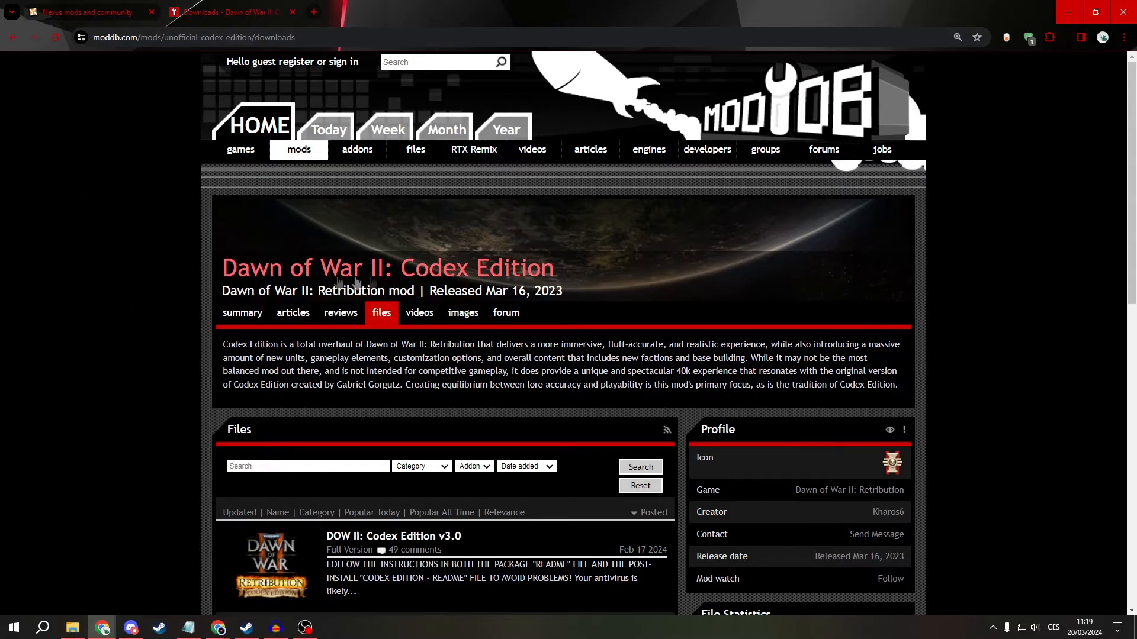
Scroll down the ModDB files list toward the Codex Edition 3.0 installer download.
scroll(down, 3)
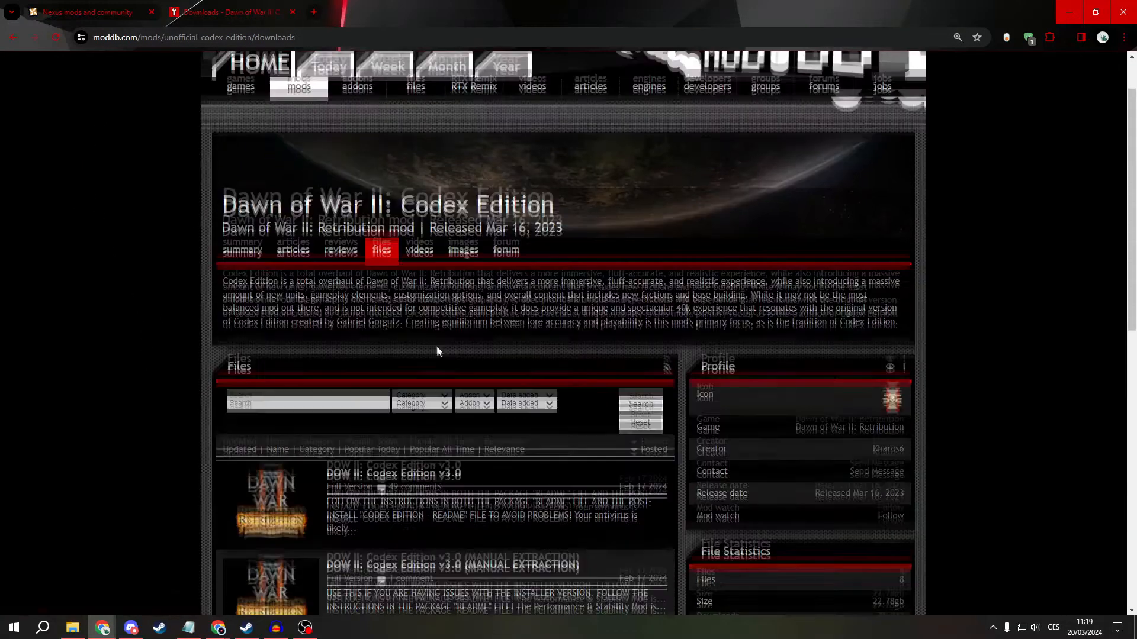
scroll(down, 3)
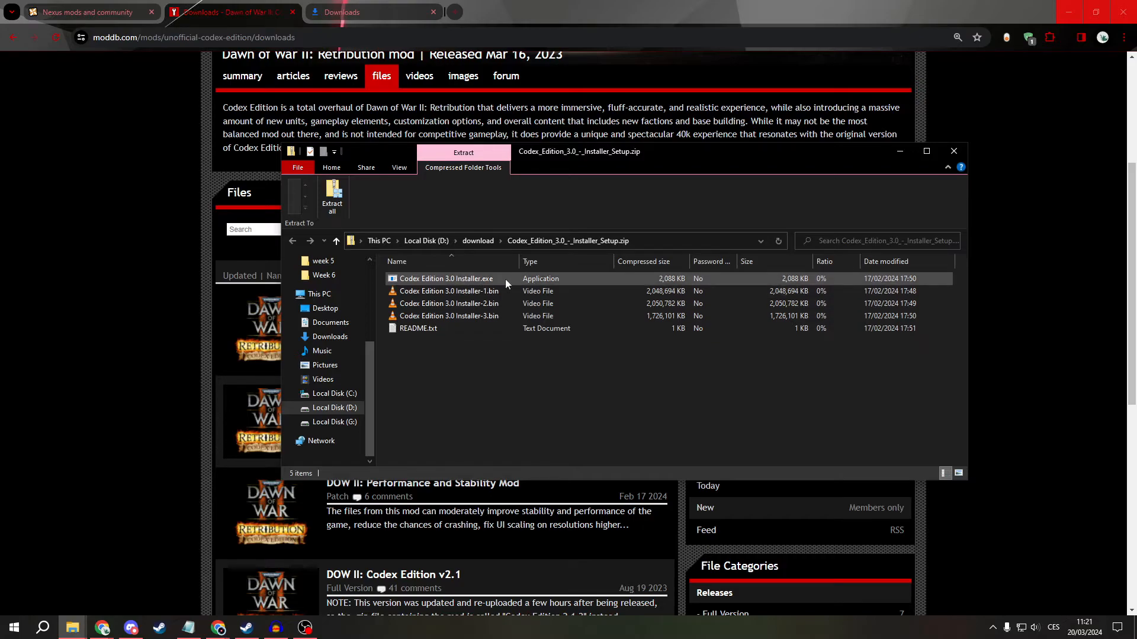
Attempt to run the installer inside the zip and choose Extract all from the warning.
double_click(446, 278)
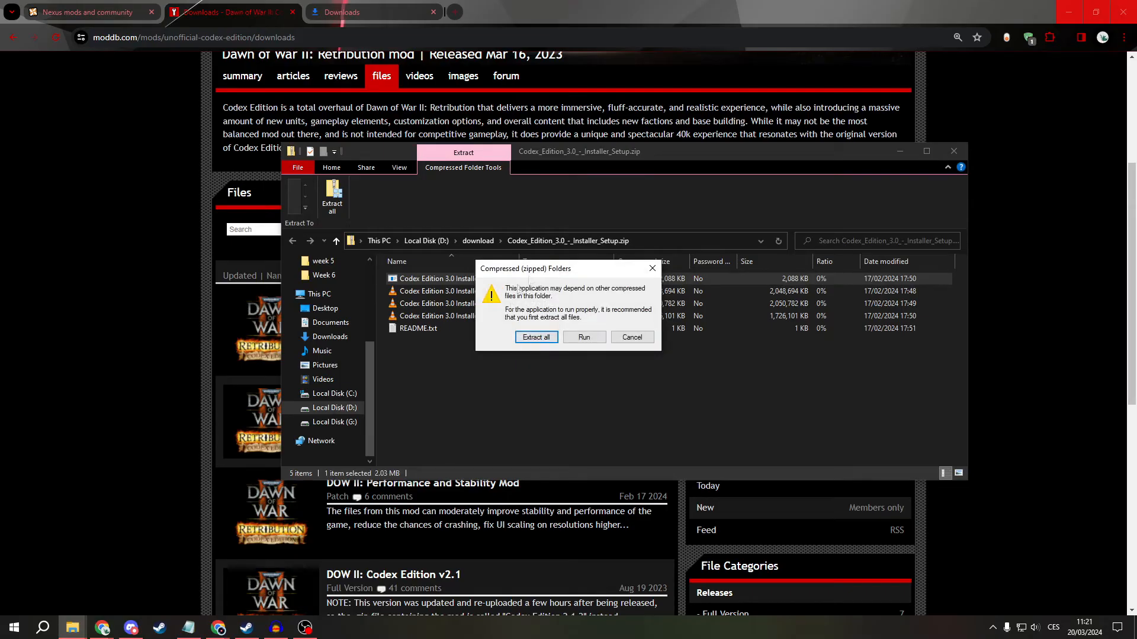
drag(567, 269, 550, 253)
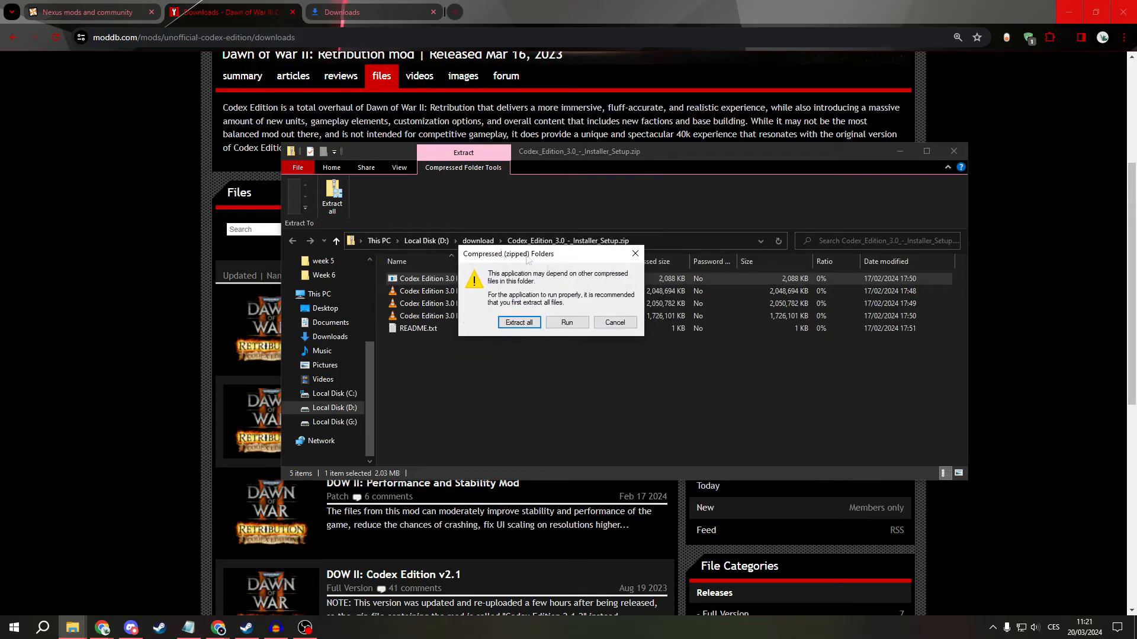
click(519, 322)
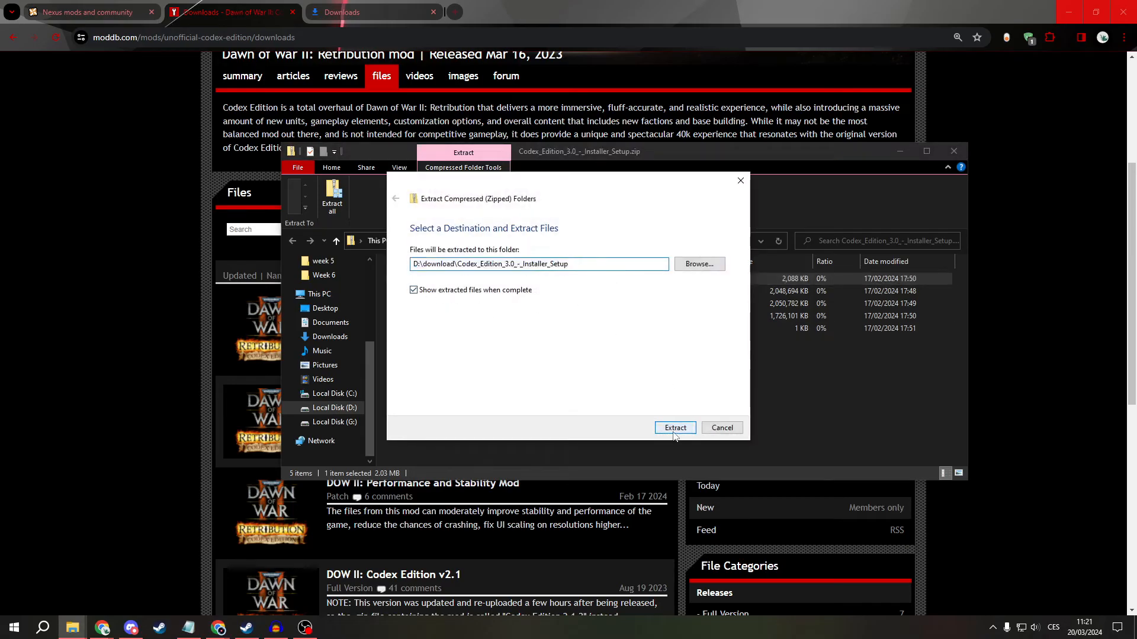
Extract to the Codex_Edition_3.0_-_Installer_Setup folder on D:, replacing existing files, and select the extracted installer.
click(675, 428)
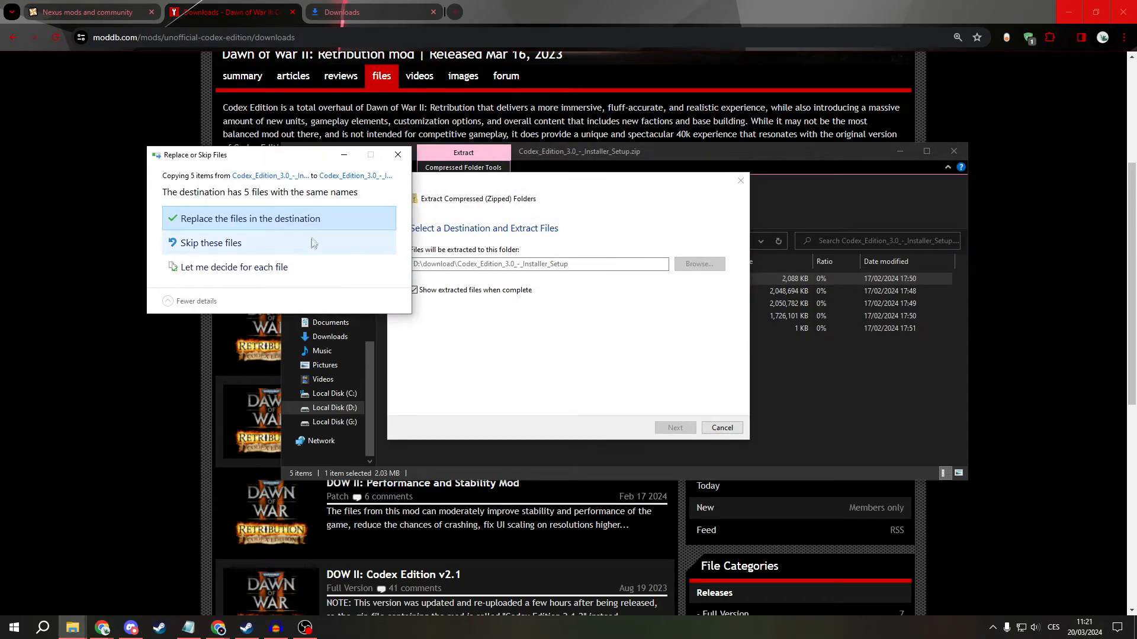
click(248, 218)
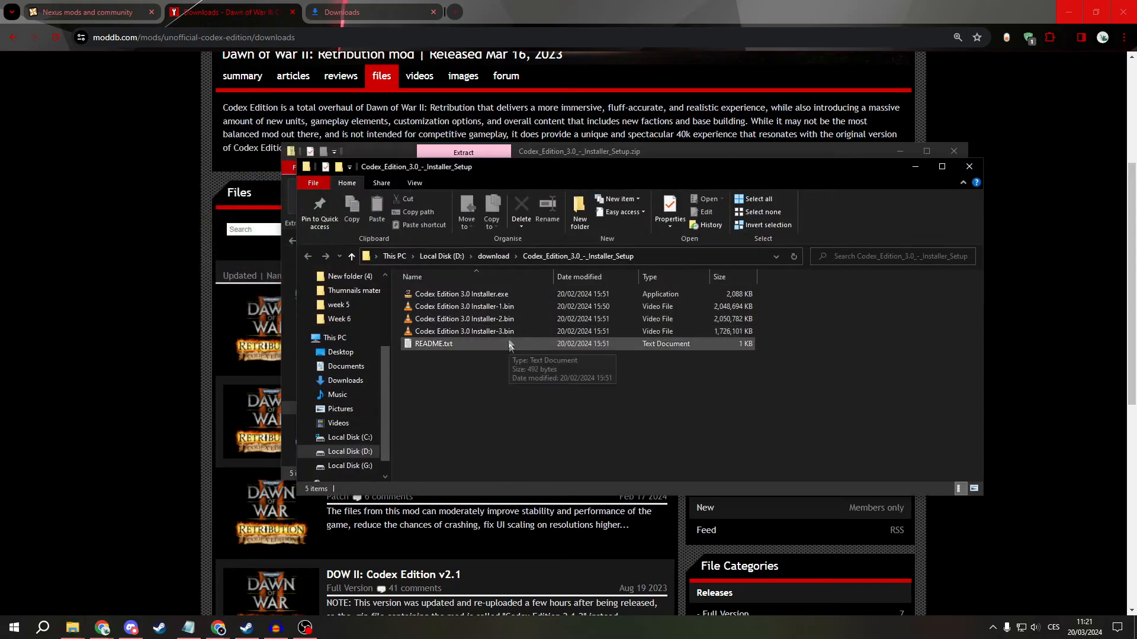
click(462, 294)
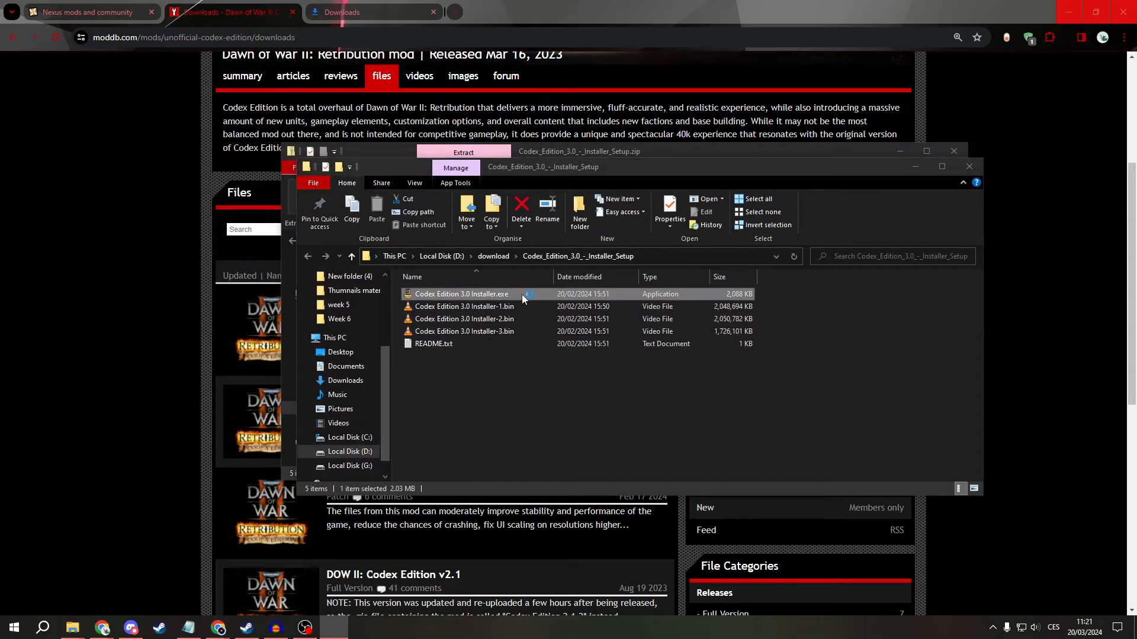
Launch Codex Edition 3.0 Installer.exe and keep the Steam Dawn of War II - Retribution folder as destination.
double_click(462, 294)
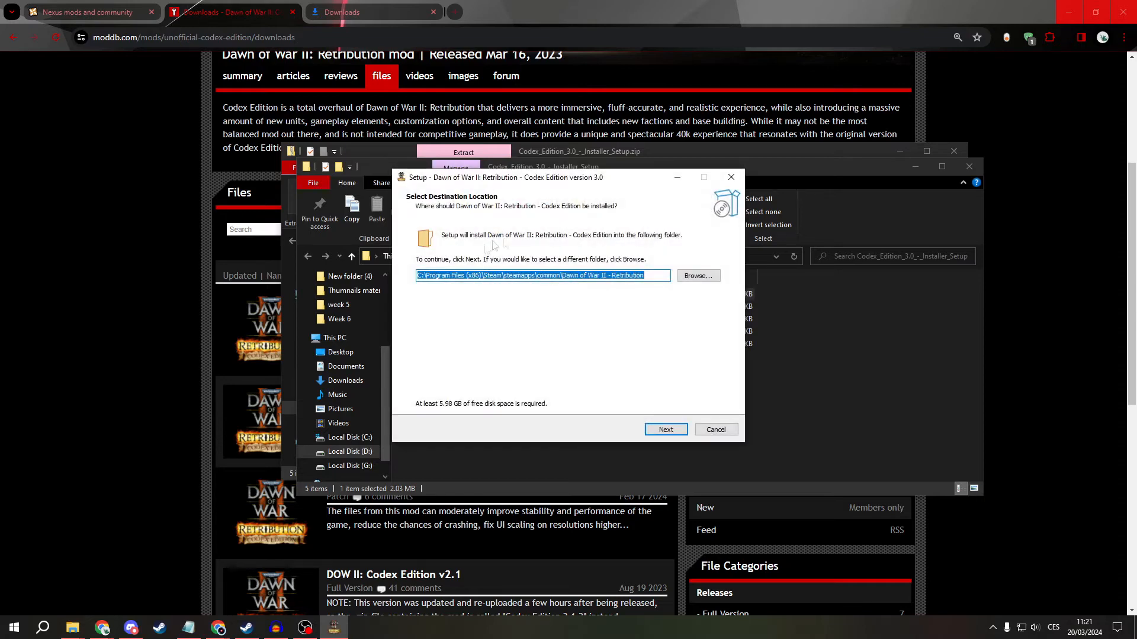
mouse_move(628, 293)
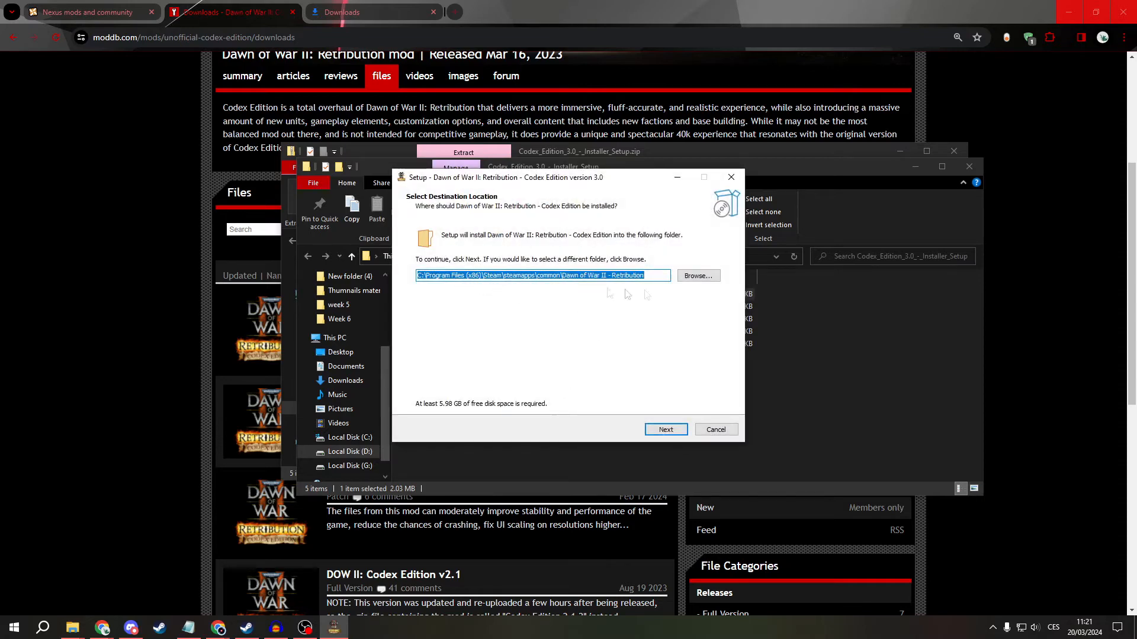
mouse_move(703, 278)
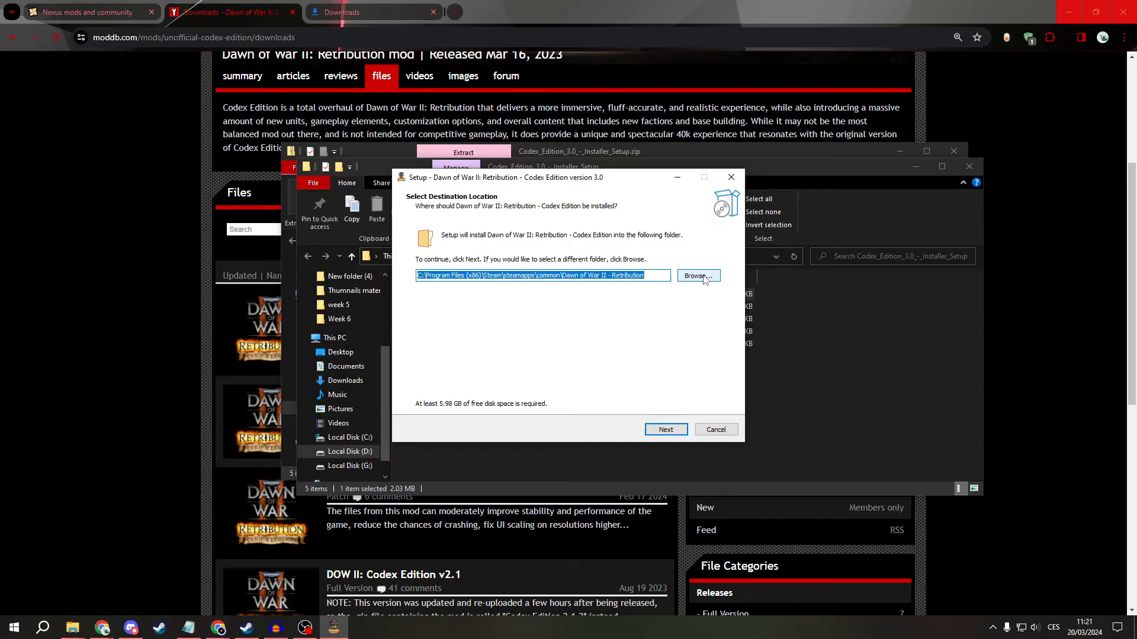
click(698, 276)
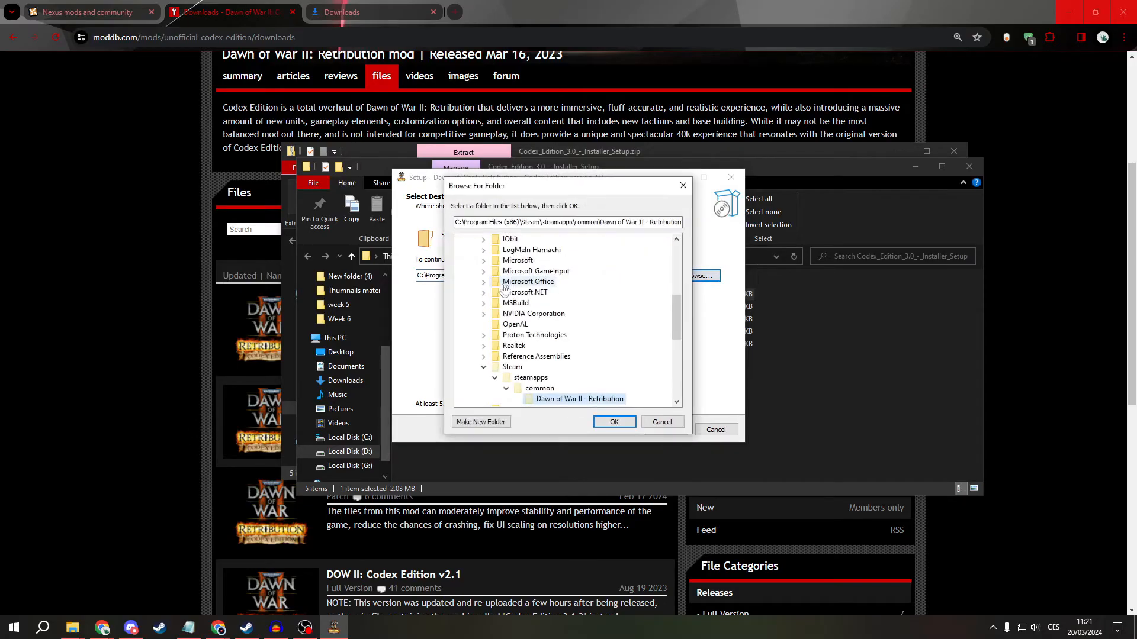
scroll(down, 3)
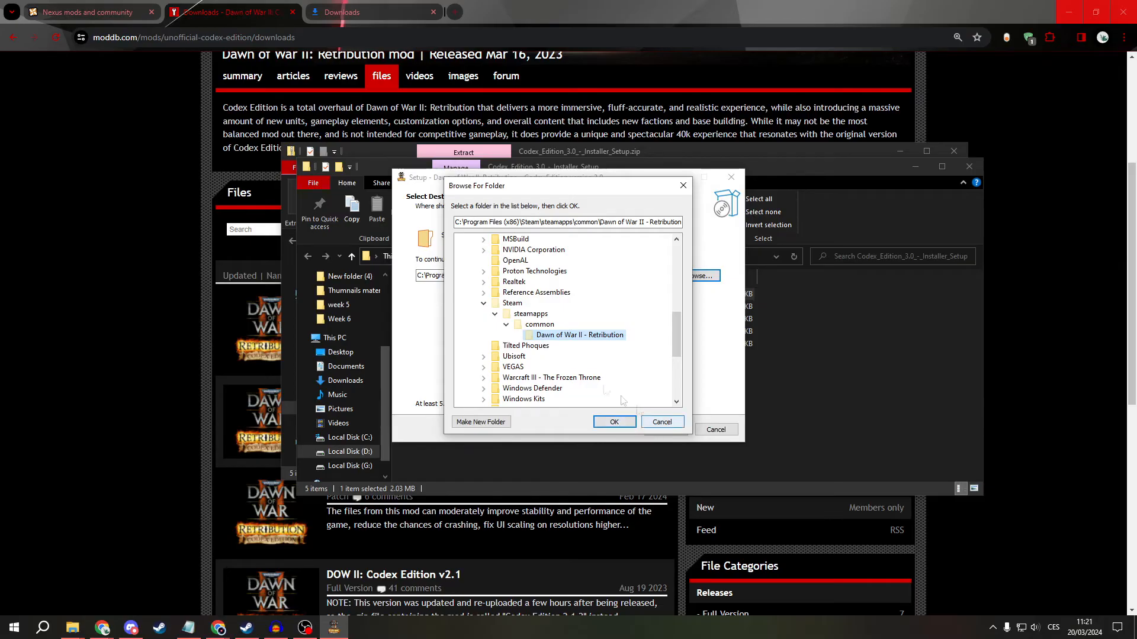
click(614, 421)
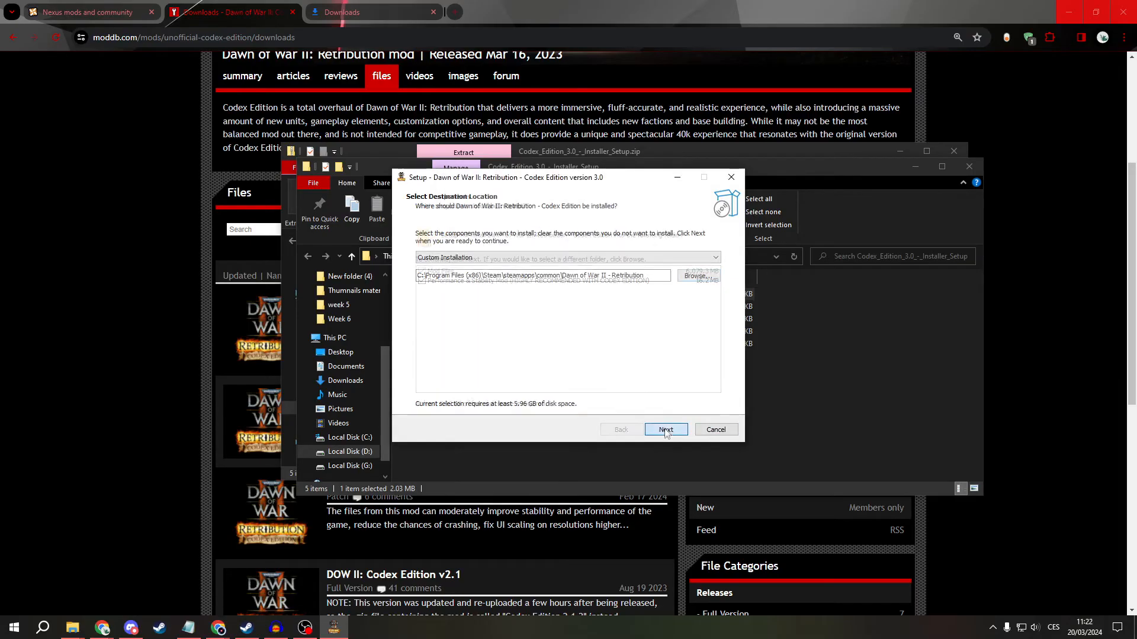
Include the Performance & Stability Mod, confirm its warning with Yes, and keep the desktop shortcut to reach Ready to Install.
click(666, 430)
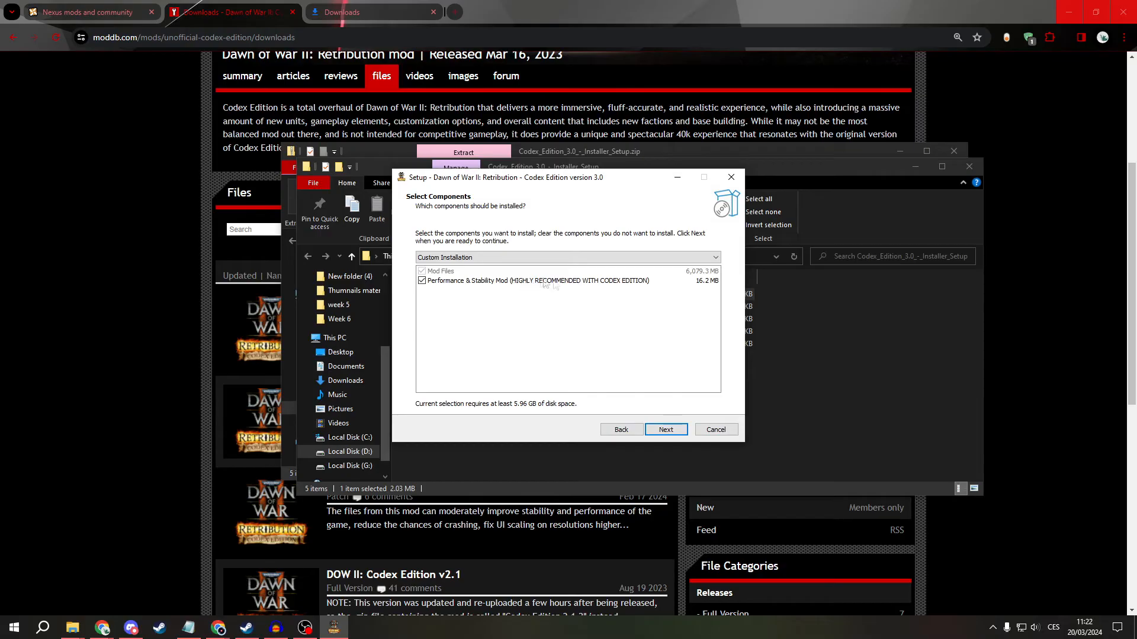
click(666, 430)
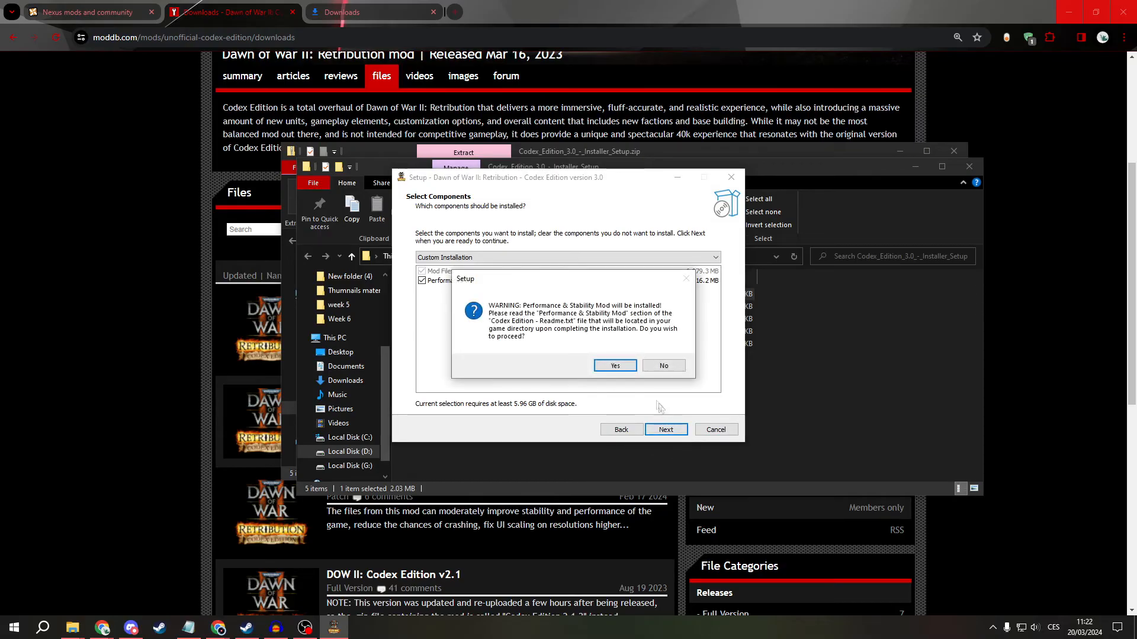
click(615, 365)
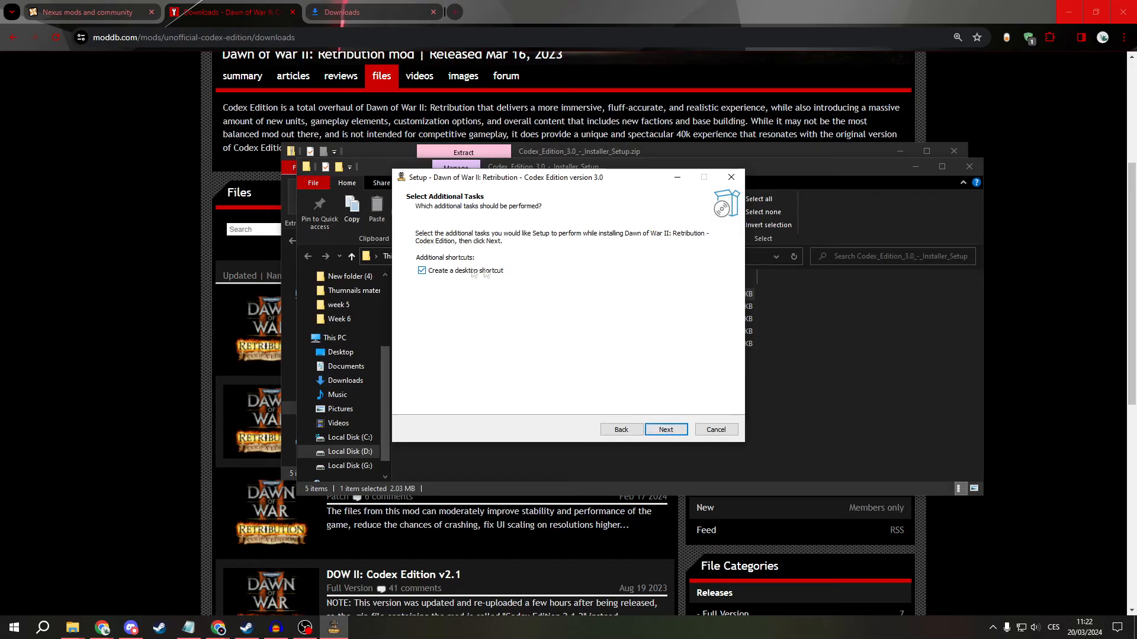
click(665, 430)
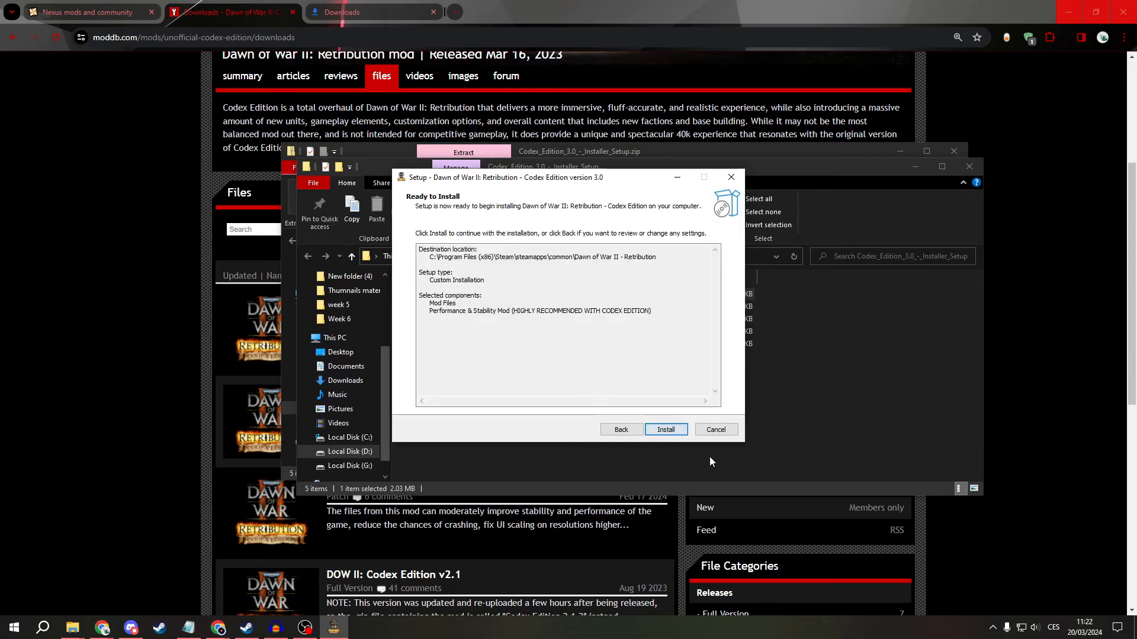